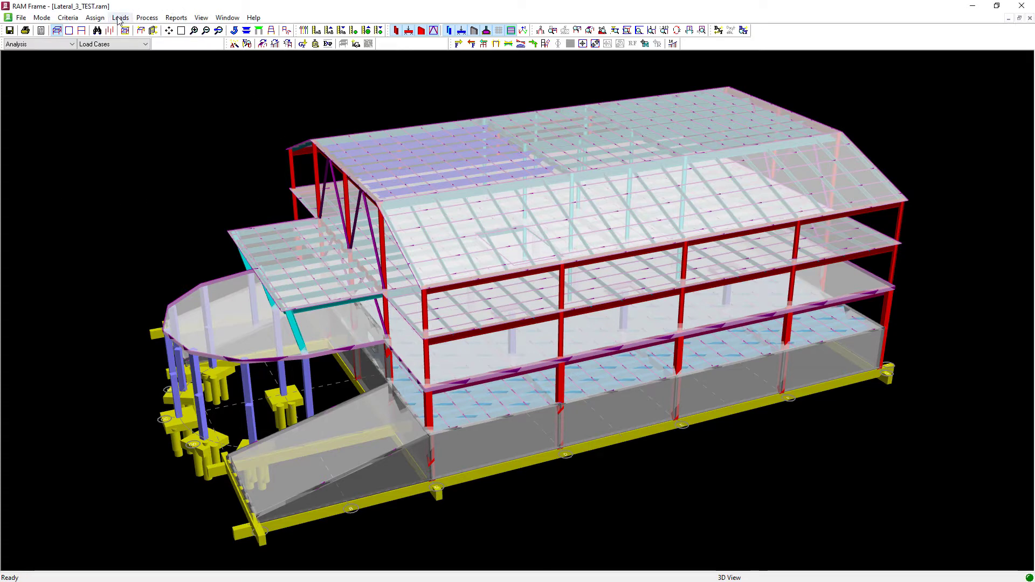
Open Loads > Exposure to view each story's building extents, parapet and exposure.
click(120, 17)
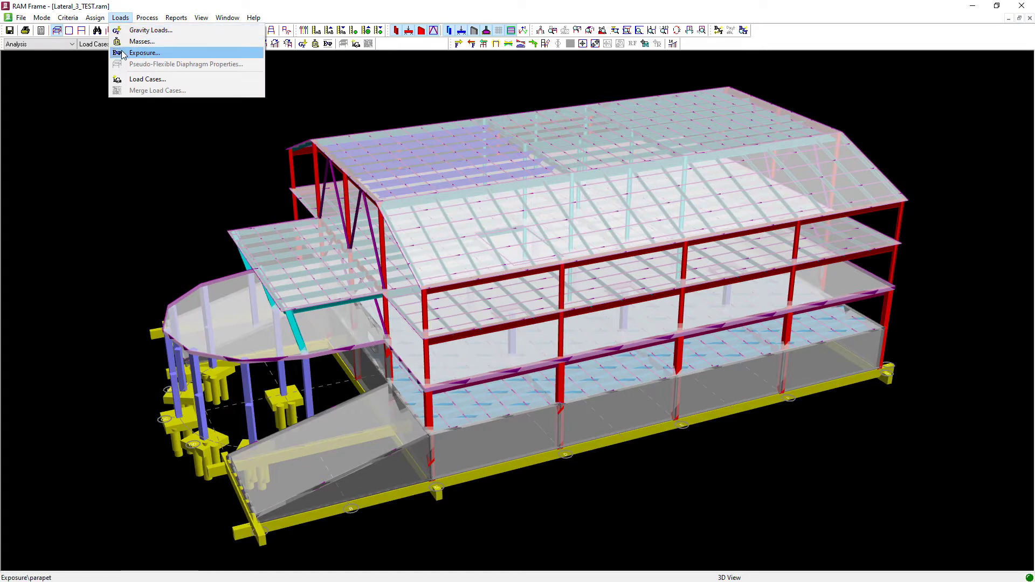
click(144, 53)
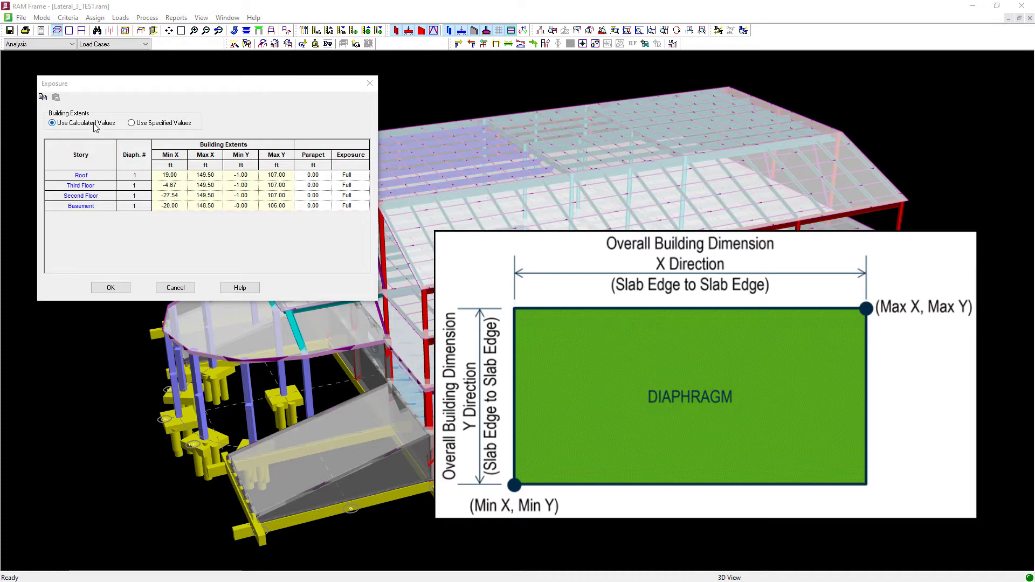
click(132, 123)
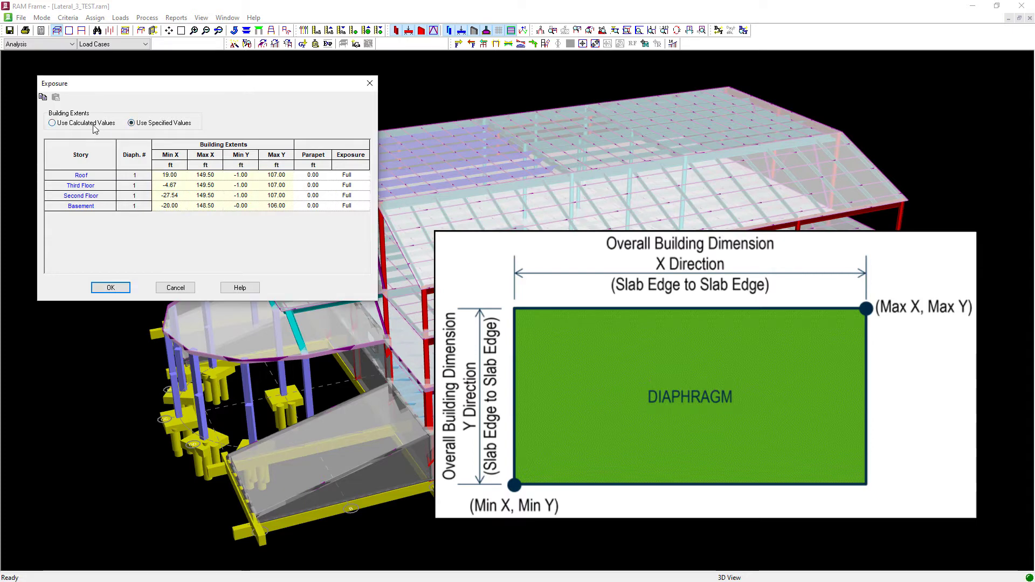
click(52, 122)
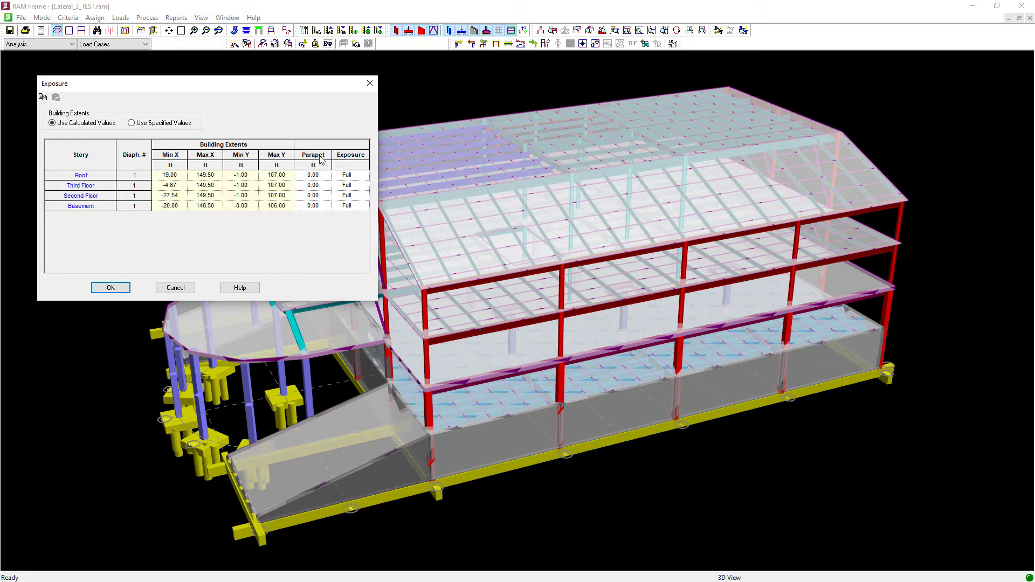
Leave Roof and Third Floor exposure at Full and accept the Exposure settings.
click(364, 174)
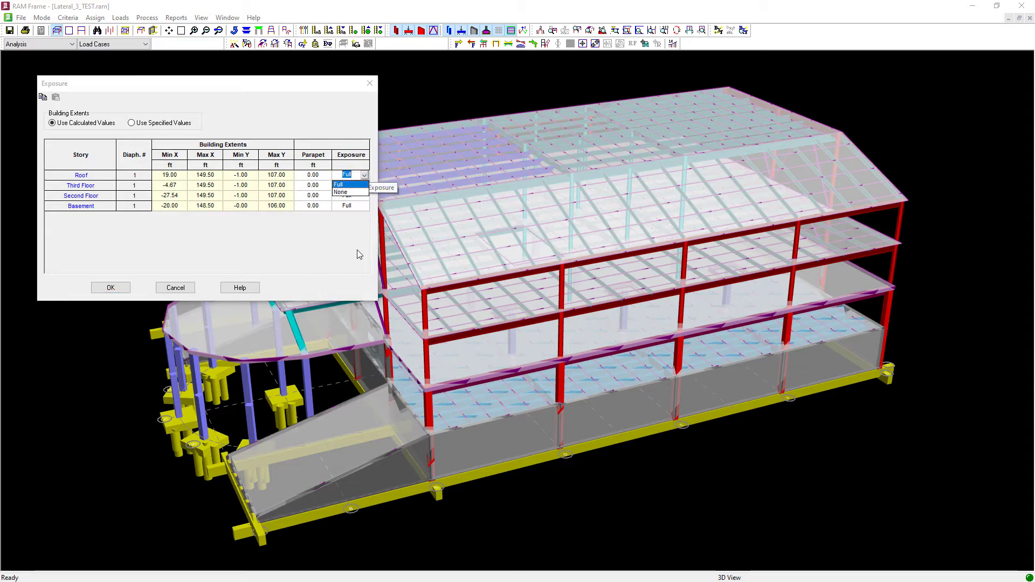
click(351, 185)
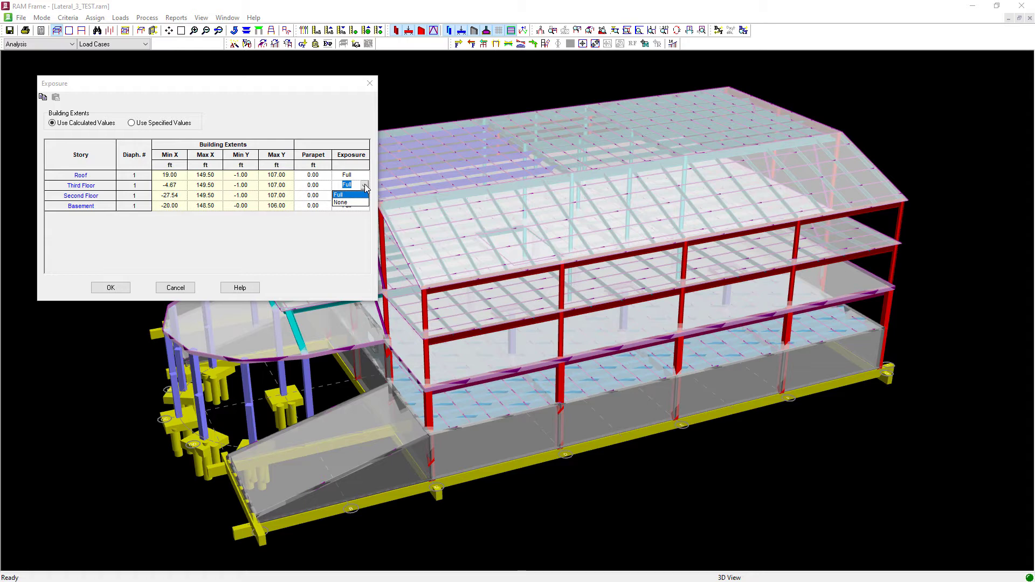
click(346, 194)
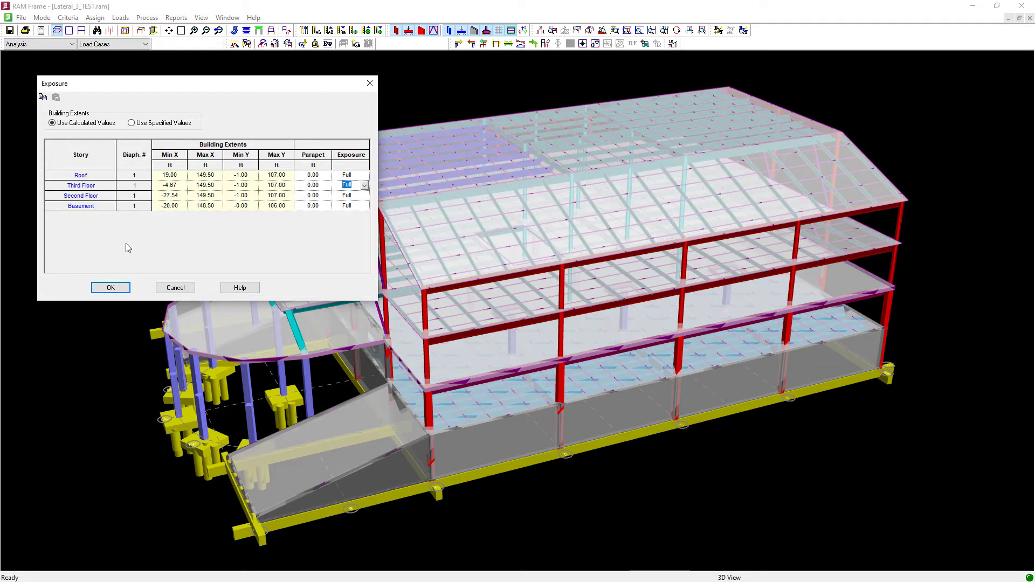
click(110, 287)
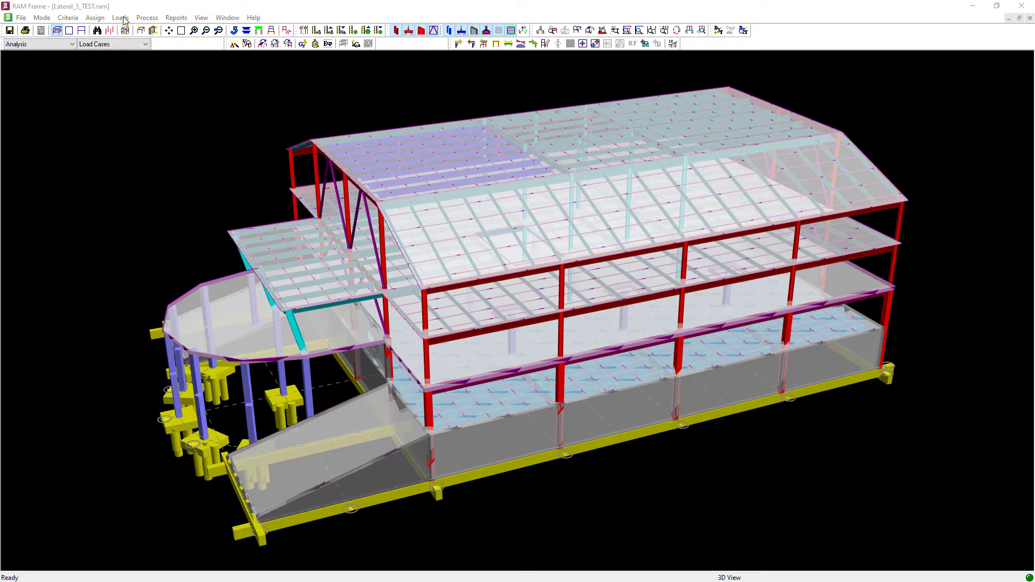
In Load Cases, choose the Wind type and enter the label Wind MWFRS.
click(120, 17)
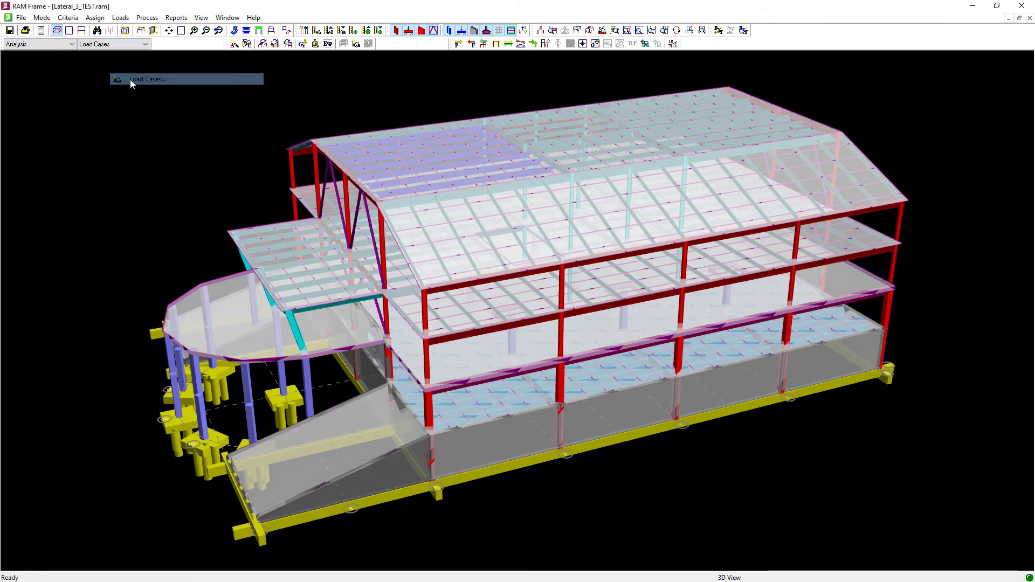
click(146, 79)
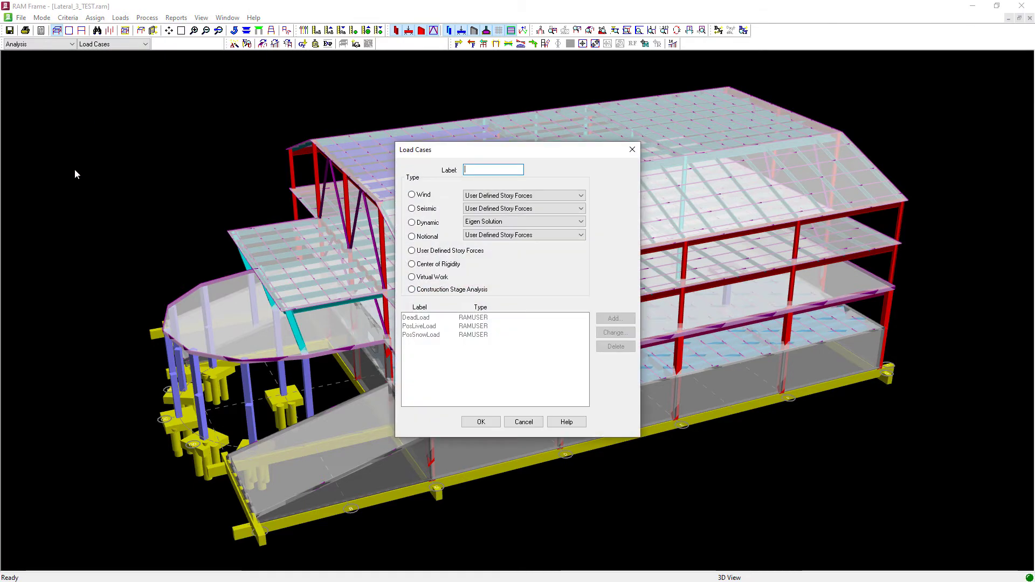
mouse_move(279, 170)
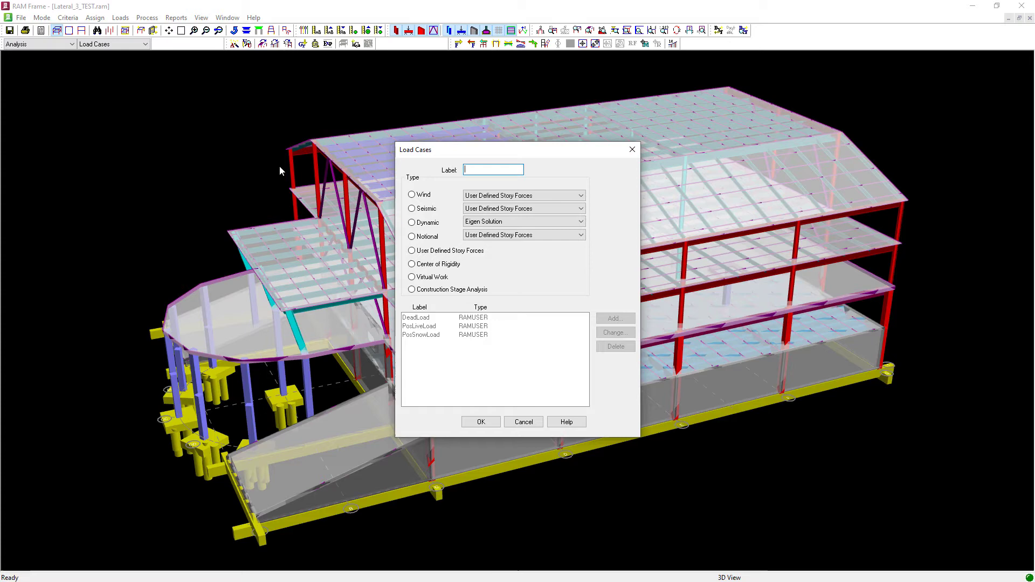
click(411, 194)
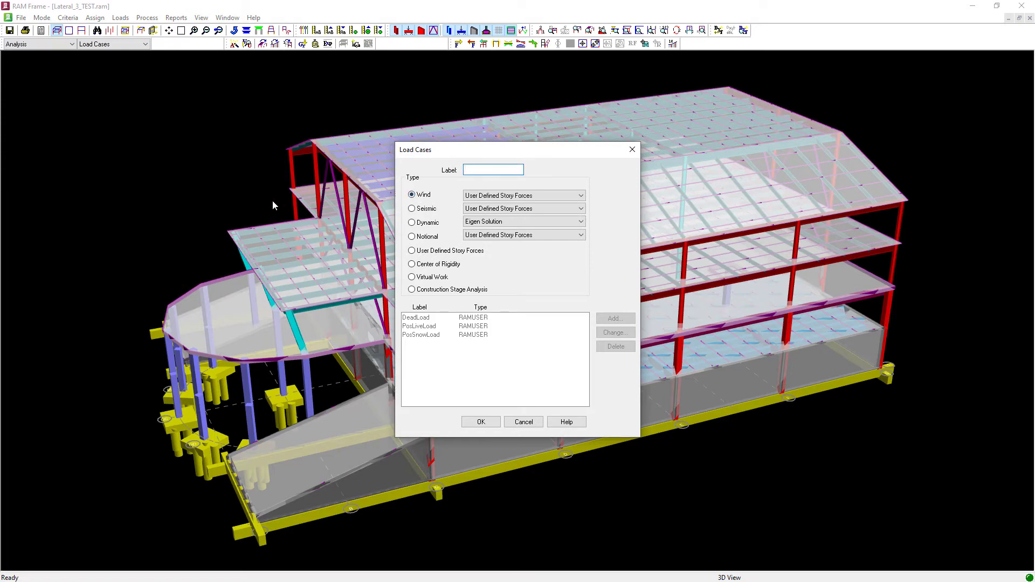
mouse_move(294, 203)
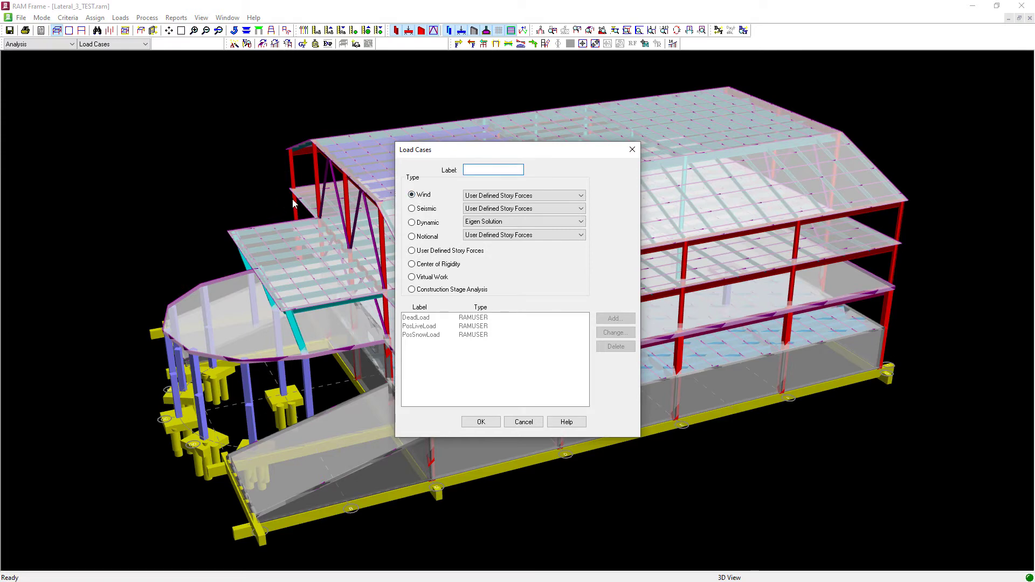
click(492, 170)
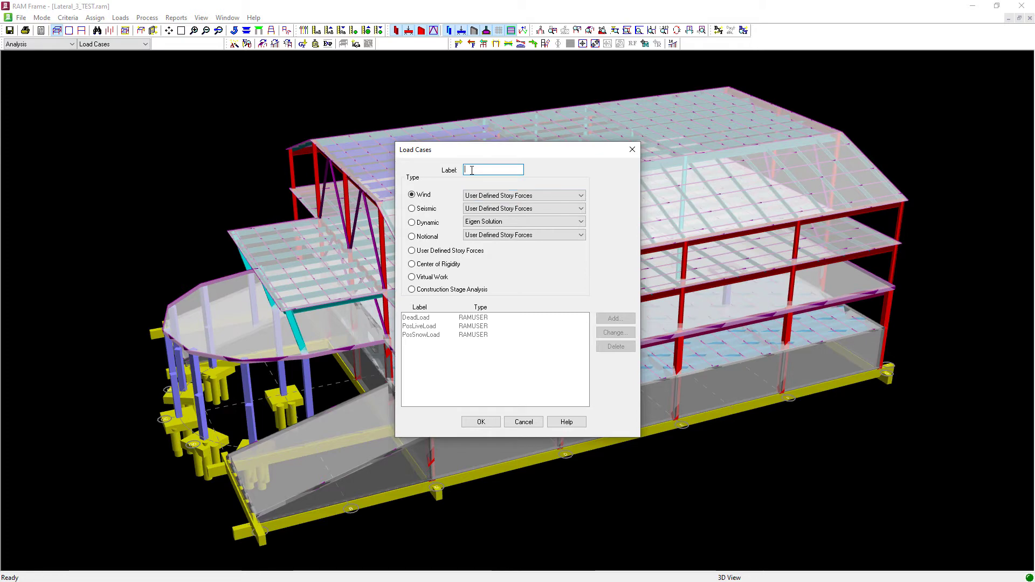
text(Wind MWFRS)
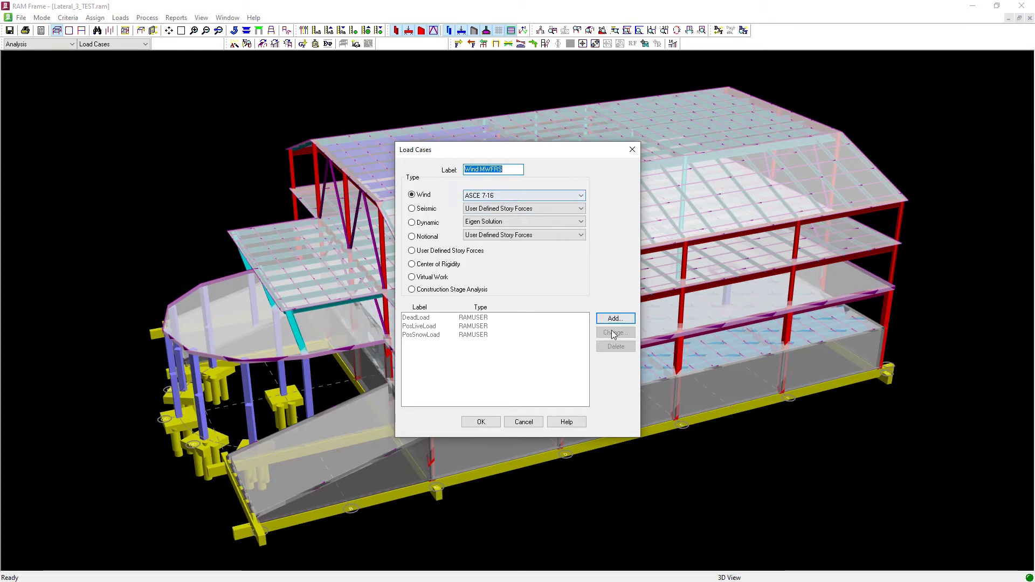
Add the wind case, checking X and Y axes, exposure B, Kd 0.85, 110 mph speed.
click(613, 318)
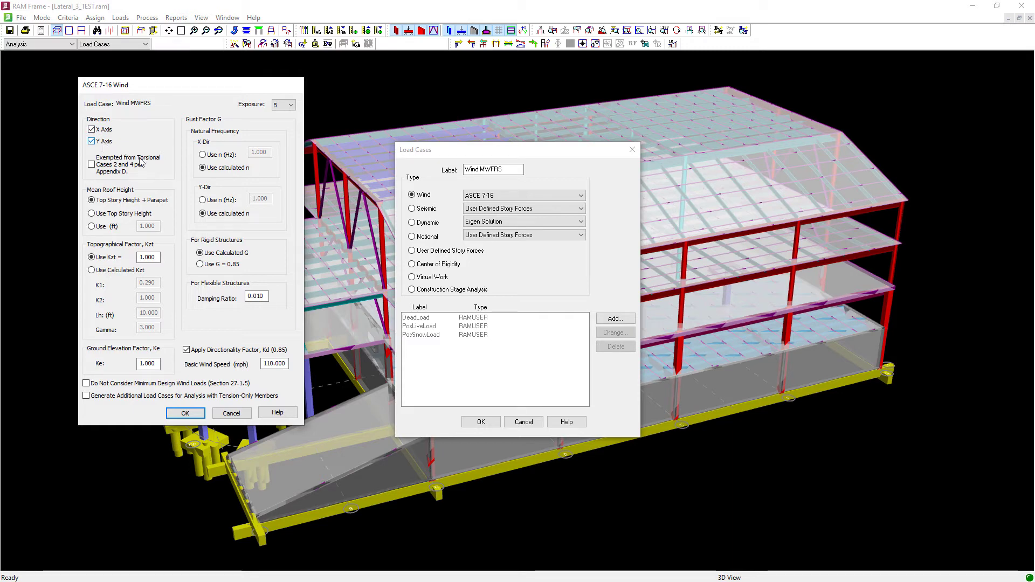
click(91, 200)
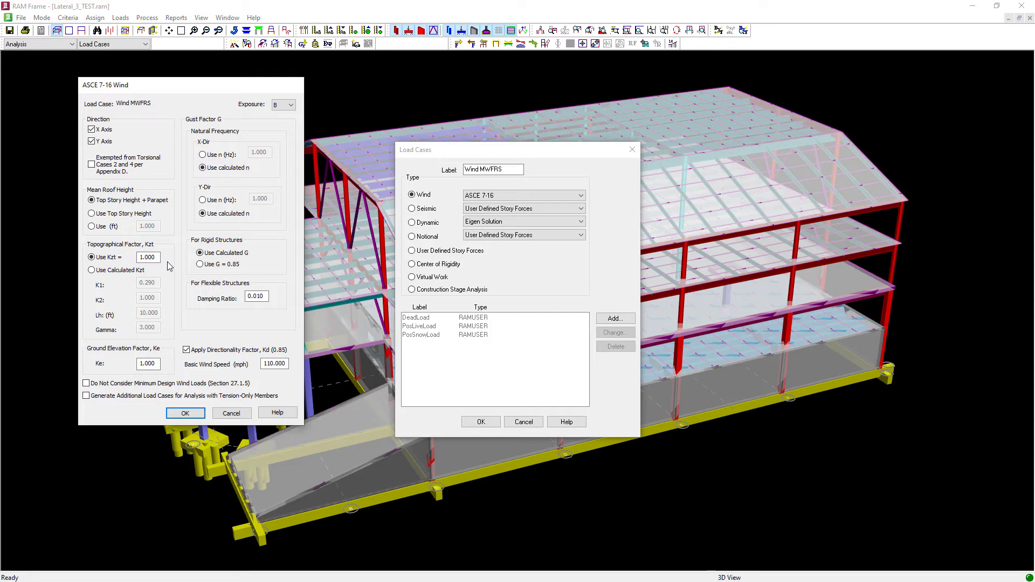
mouse_move(282, 191)
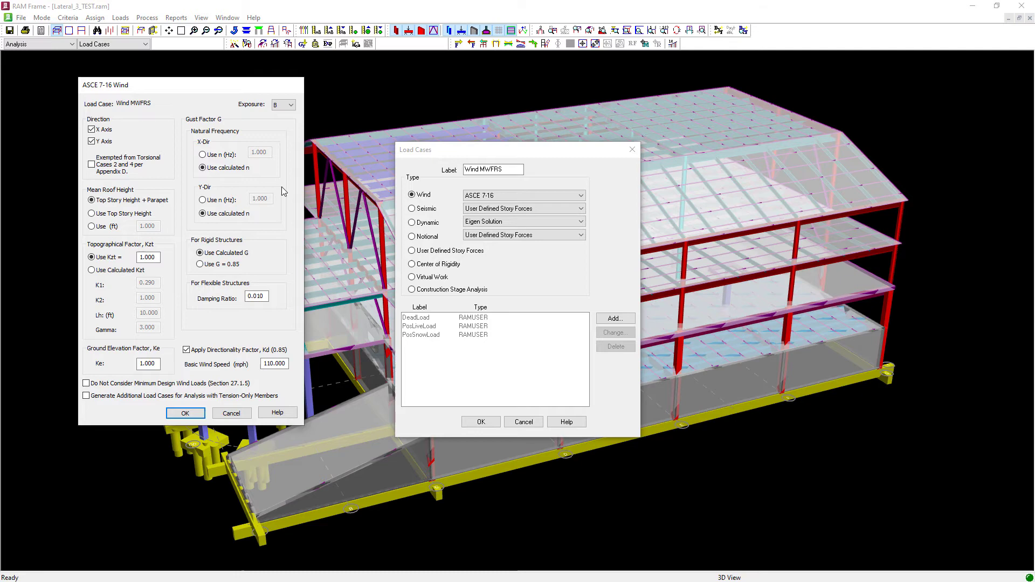
mouse_move(238, 350)
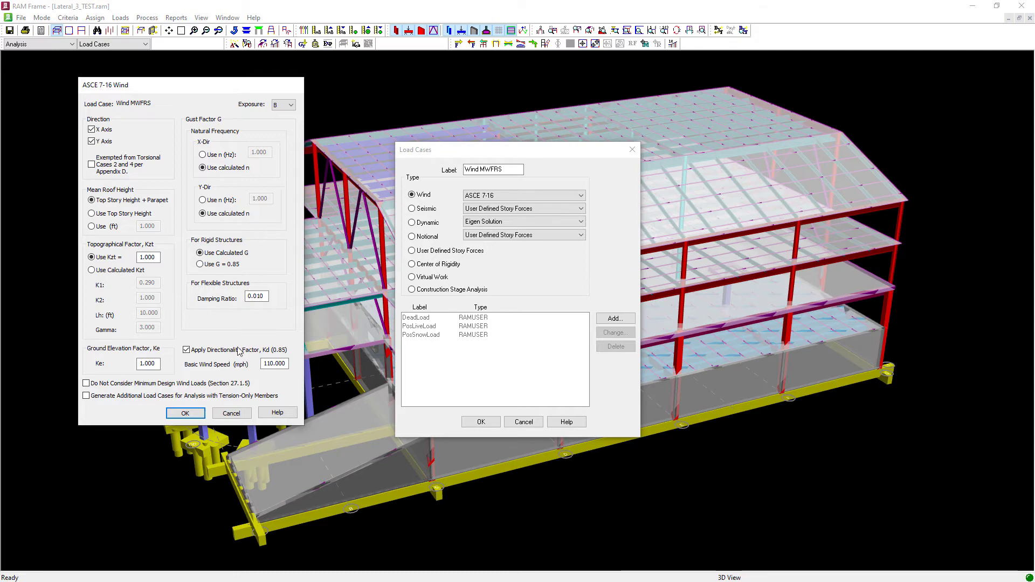
click(185, 350)
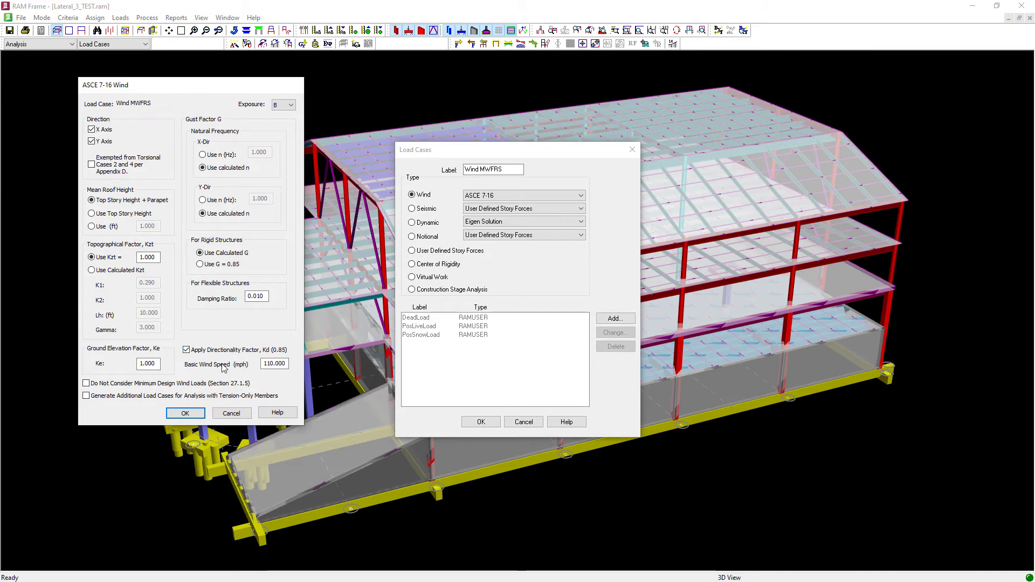
mouse_move(223, 368)
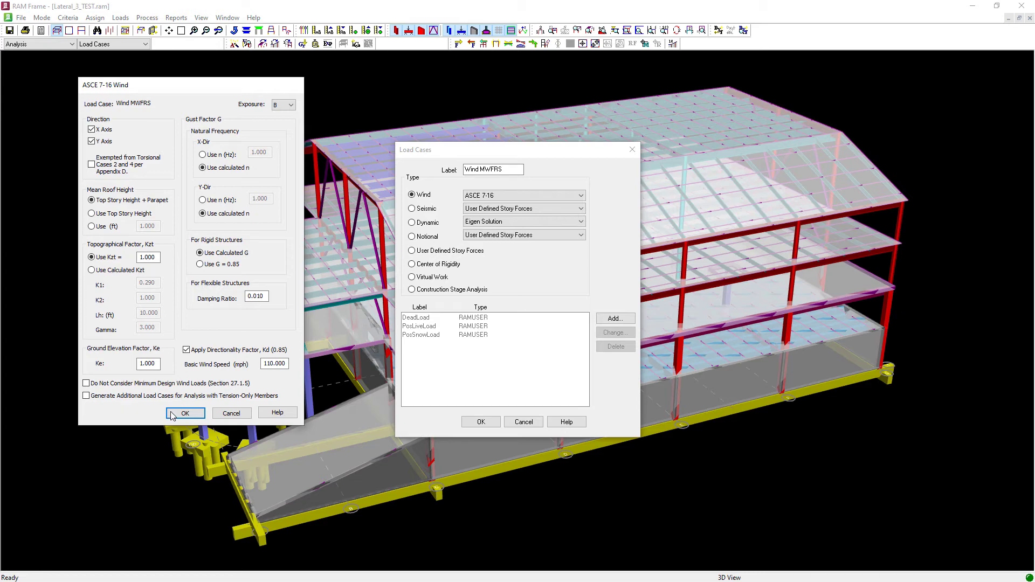
Accept the wind parameters to generate the MWFRS cases, close Load Cases, and save.
click(185, 412)
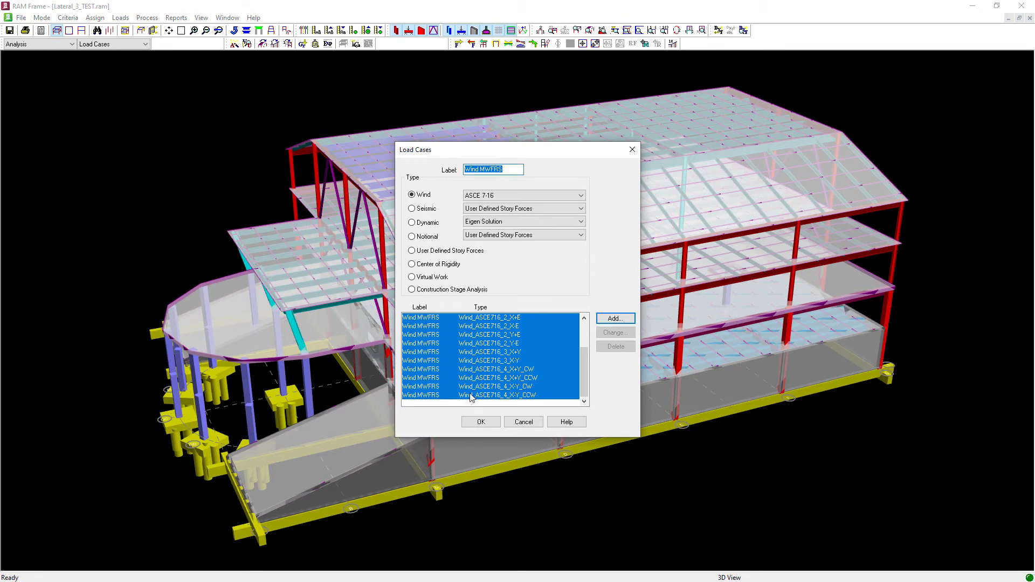
drag(517, 149, 189, 99)
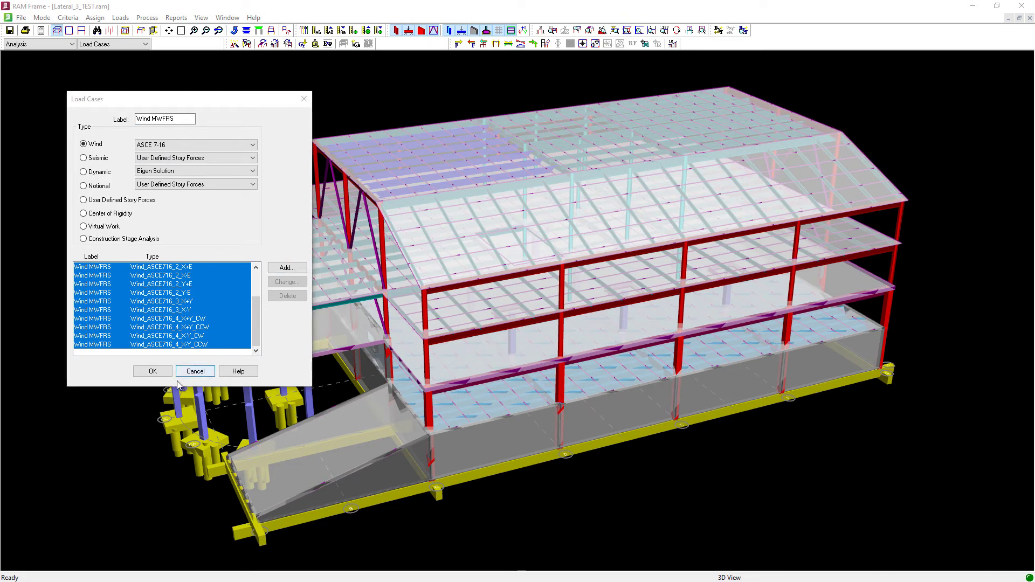
click(194, 371)
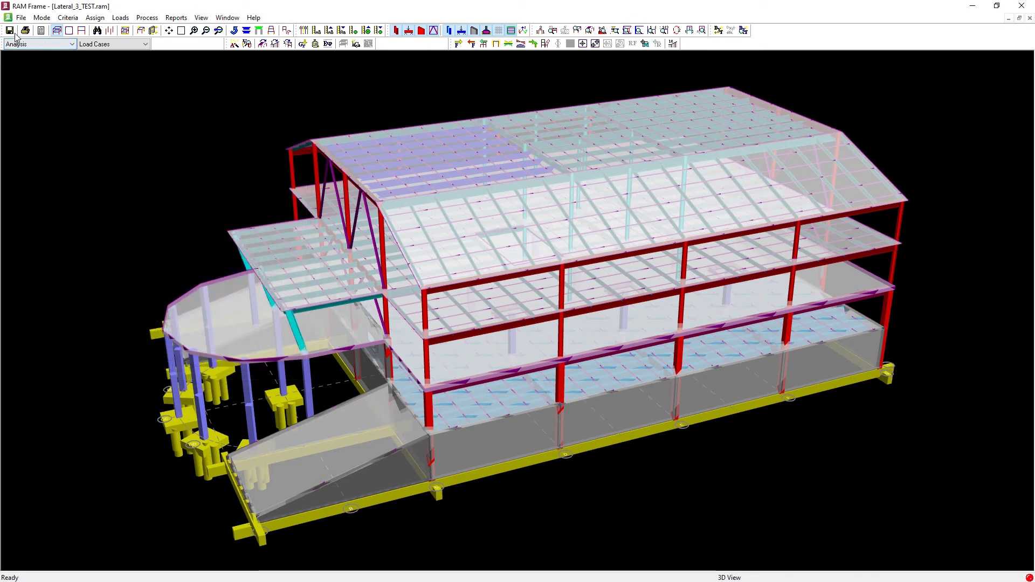
click(10, 30)
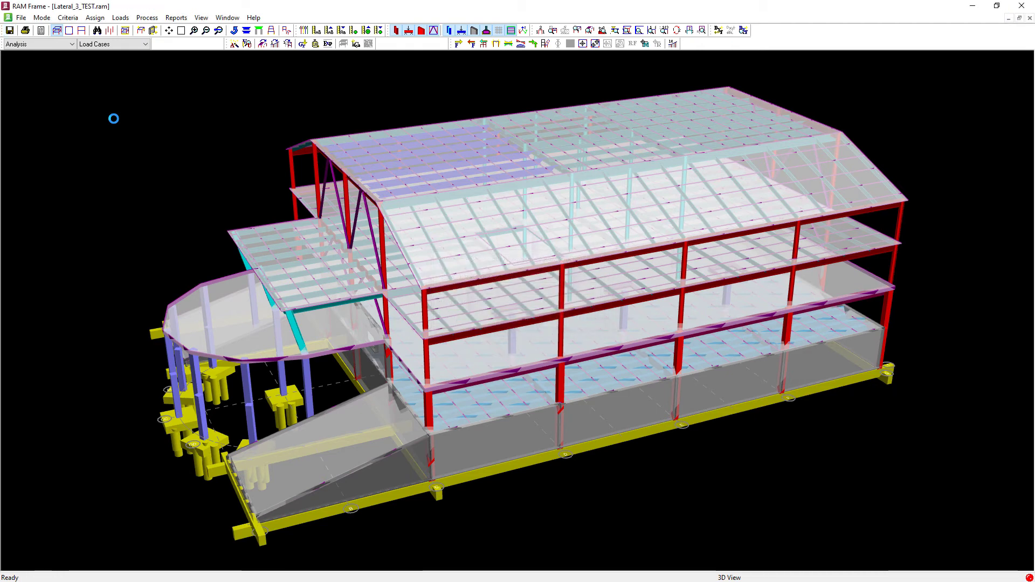
Run Process > Analyze on the dead, live, snow and wind load cases.
click(146, 18)
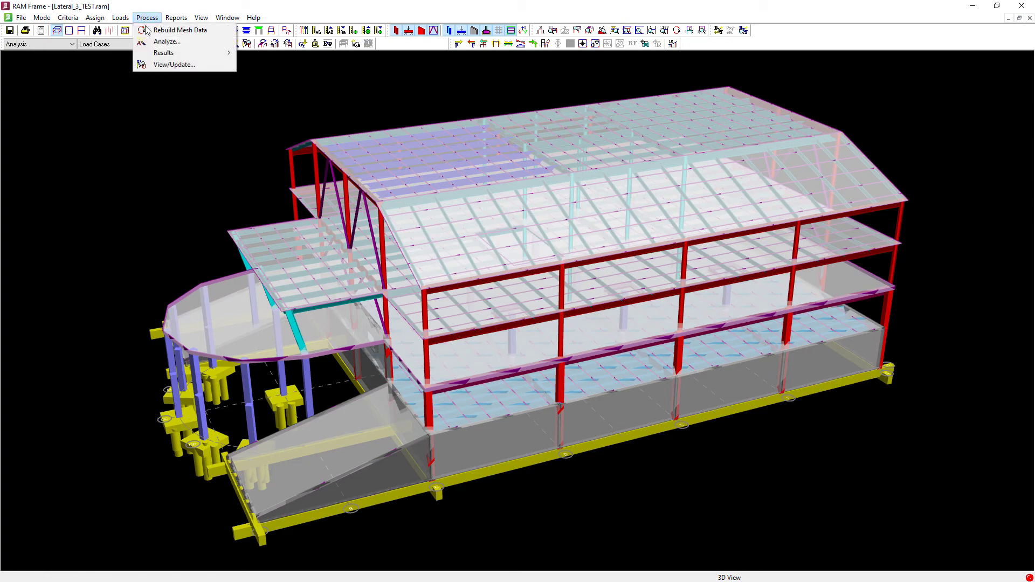
click(166, 41)
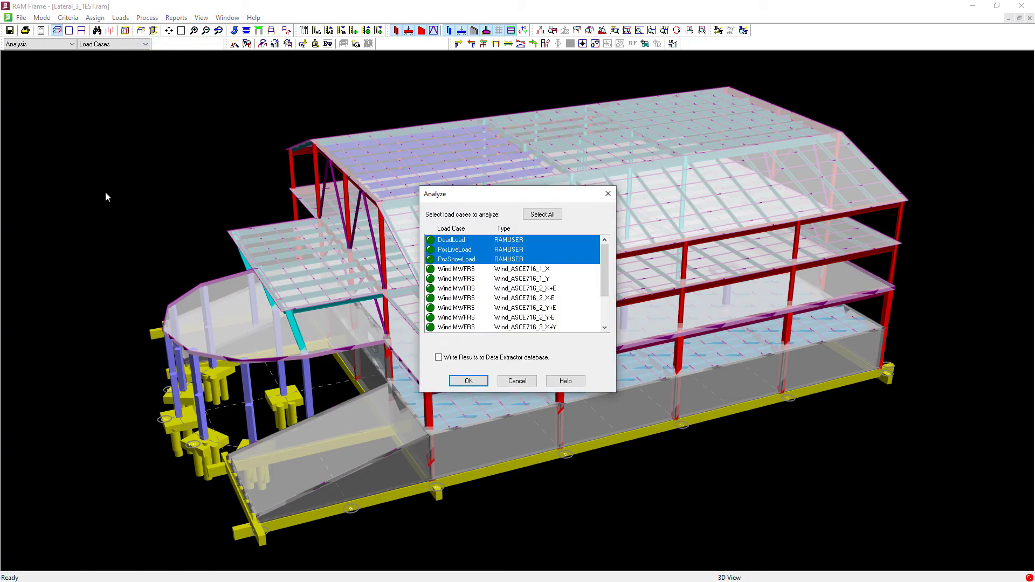
click(467, 381)
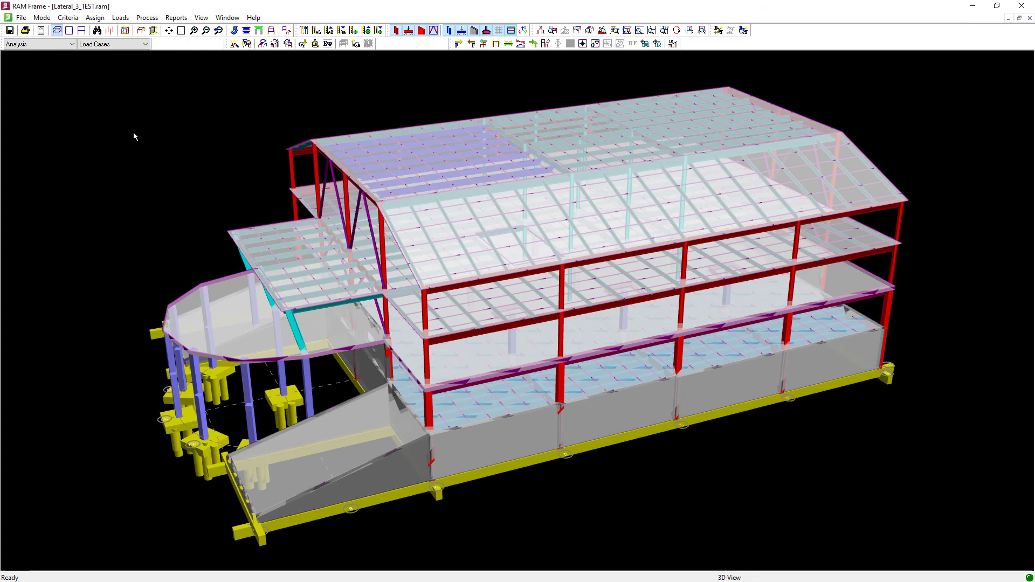
mouse_move(167, 110)
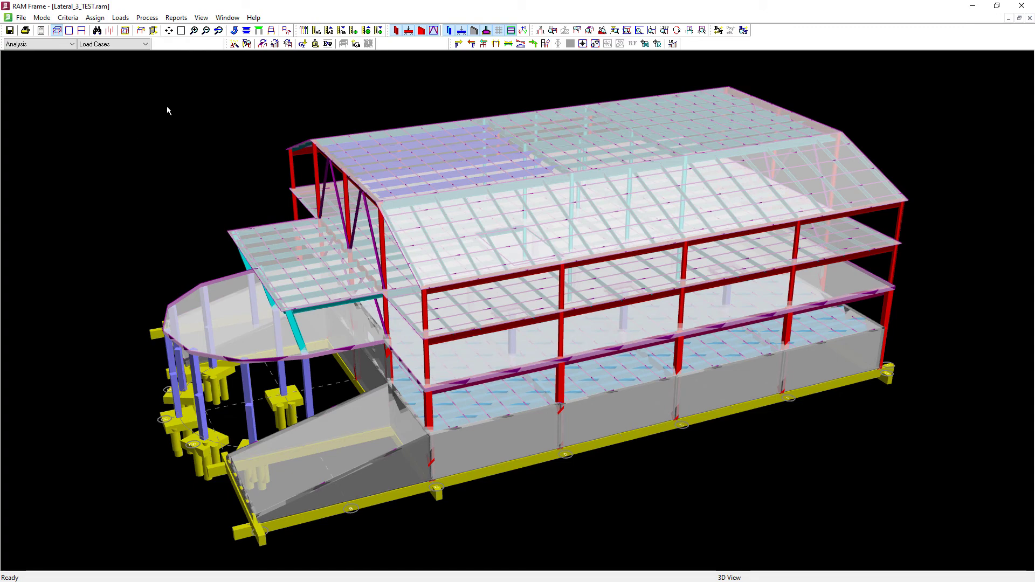
click(176, 17)
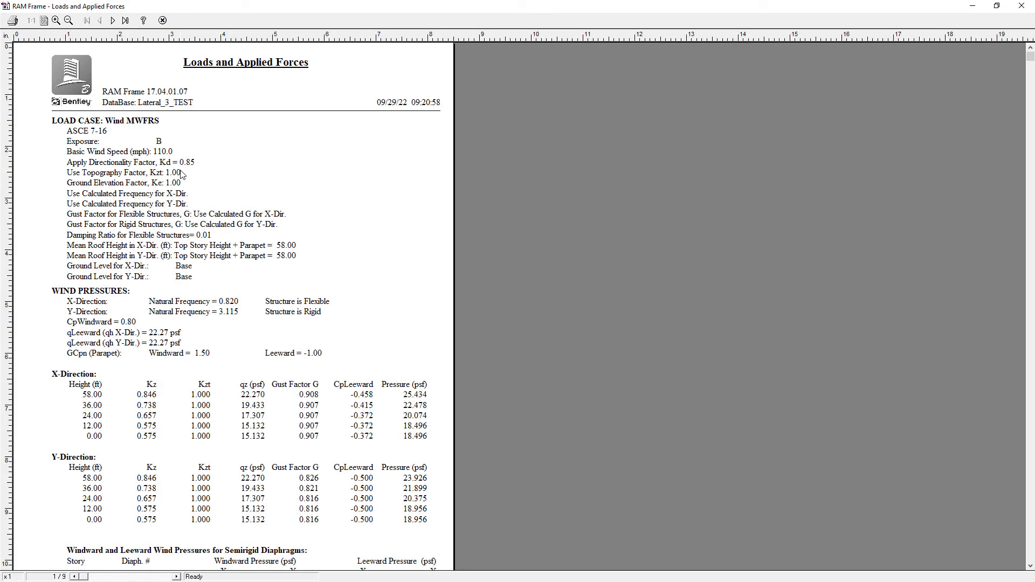
mouse_move(212, 546)
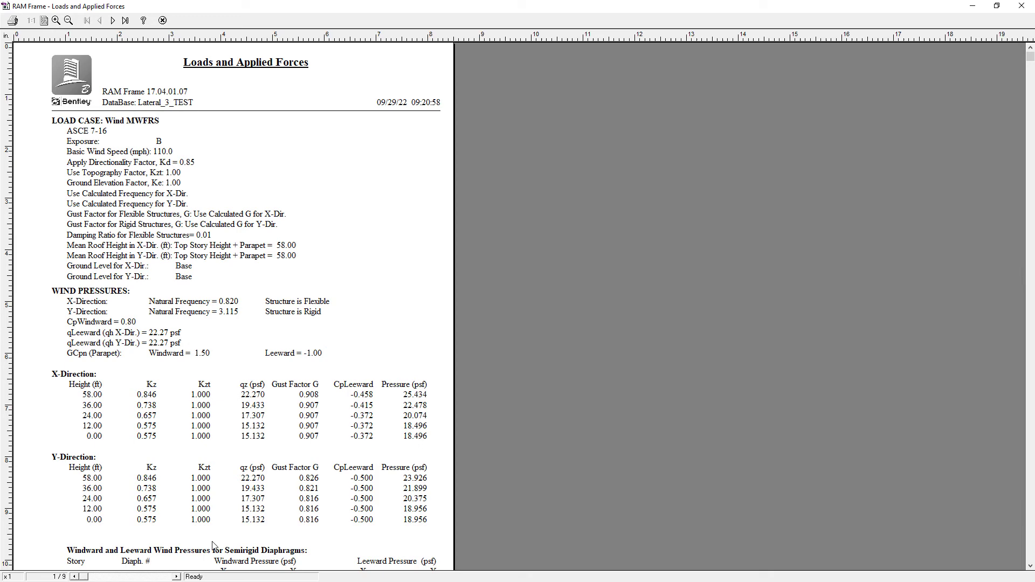
click(112, 20)
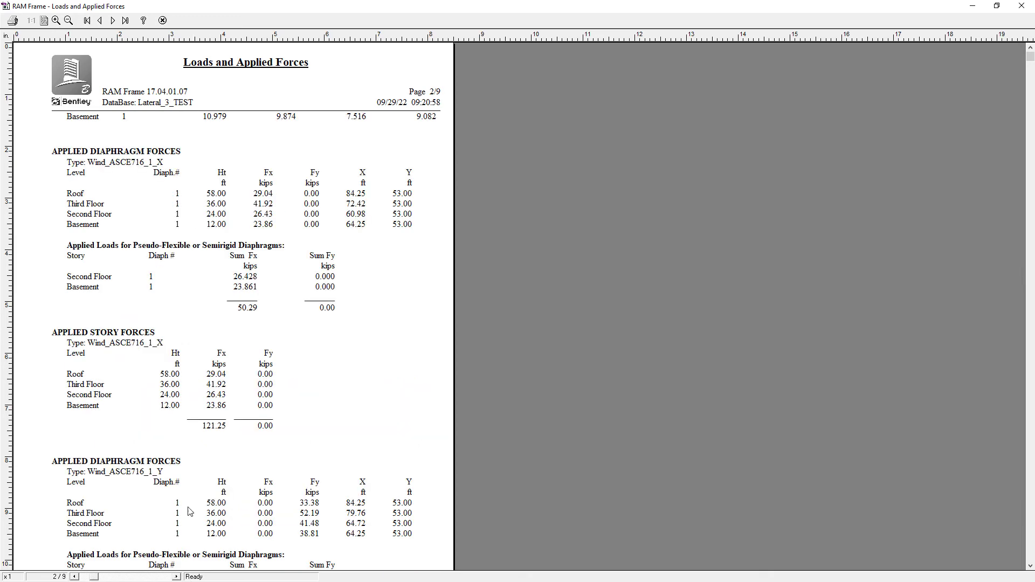
mouse_move(282, 219)
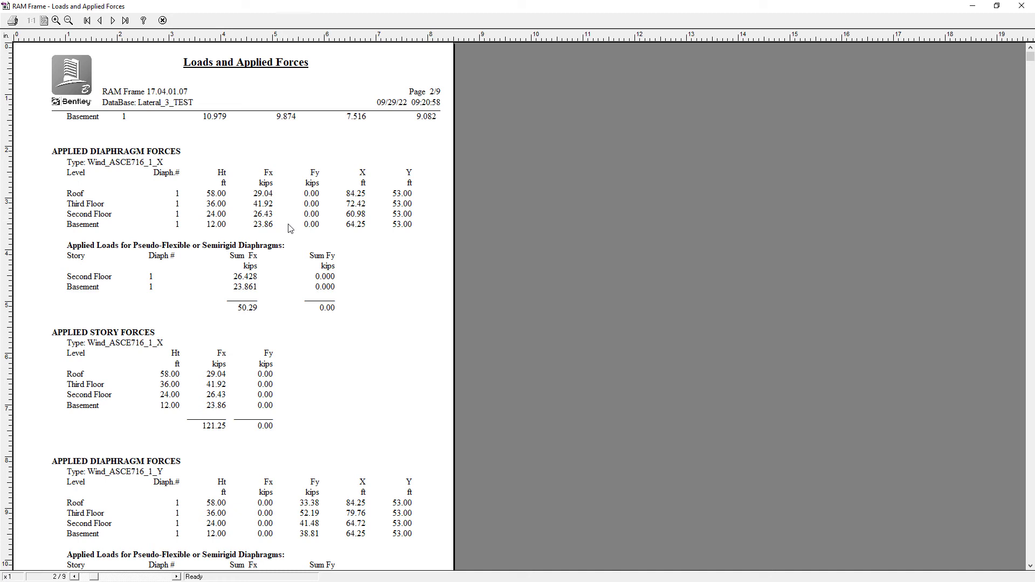
mouse_move(381, 224)
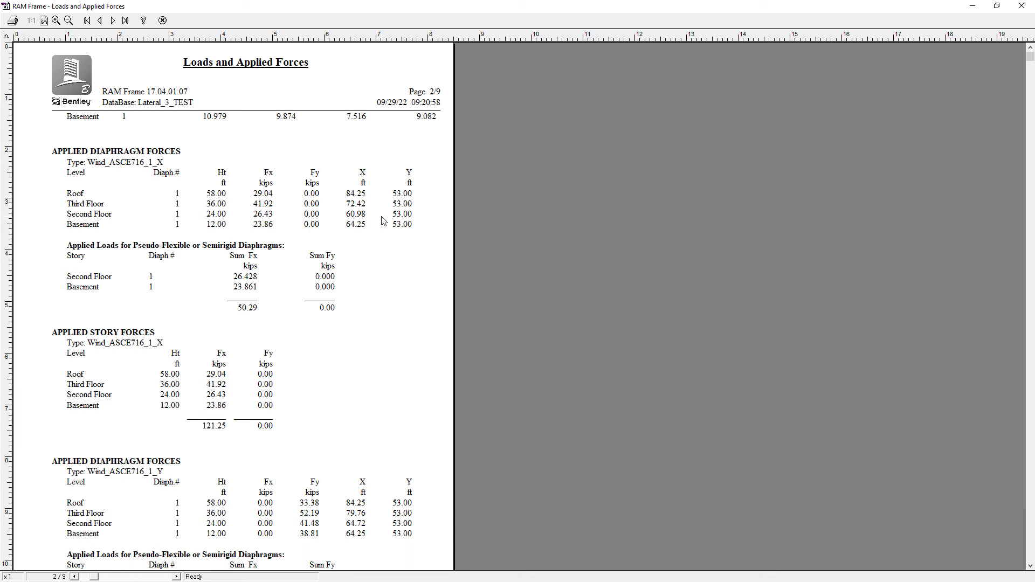
scroll(down, 3)
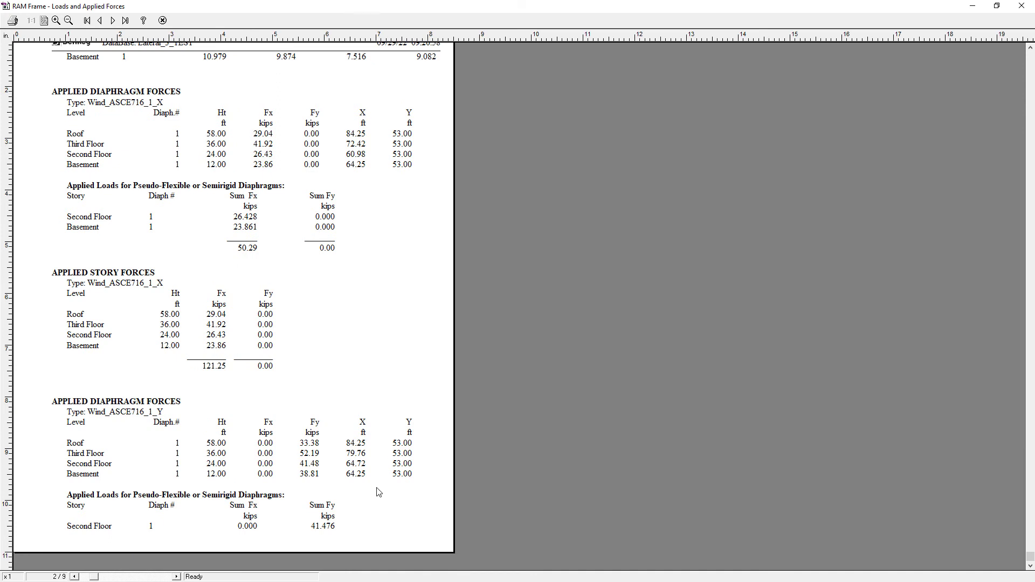
mouse_move(166, 22)
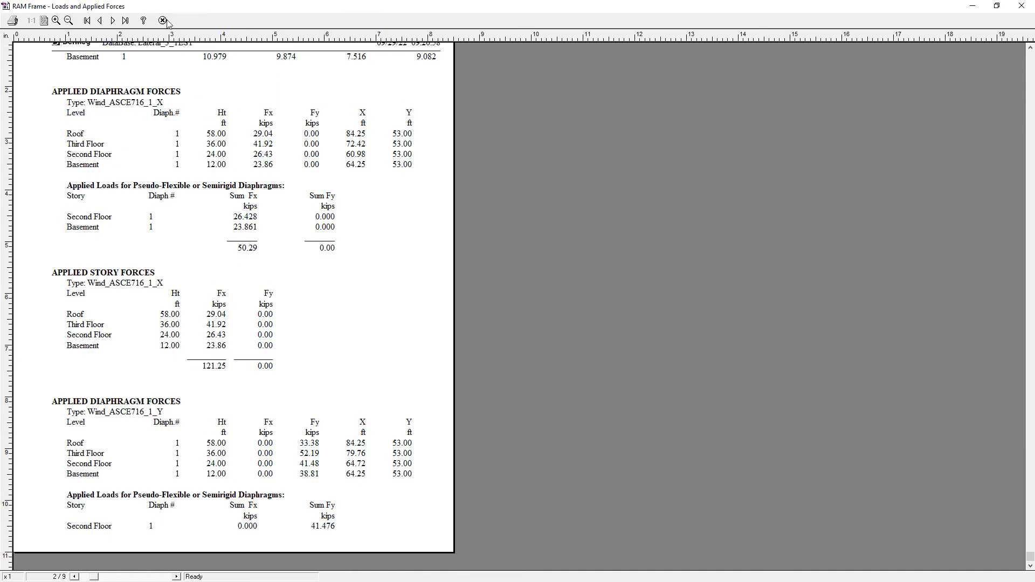
click(161, 21)
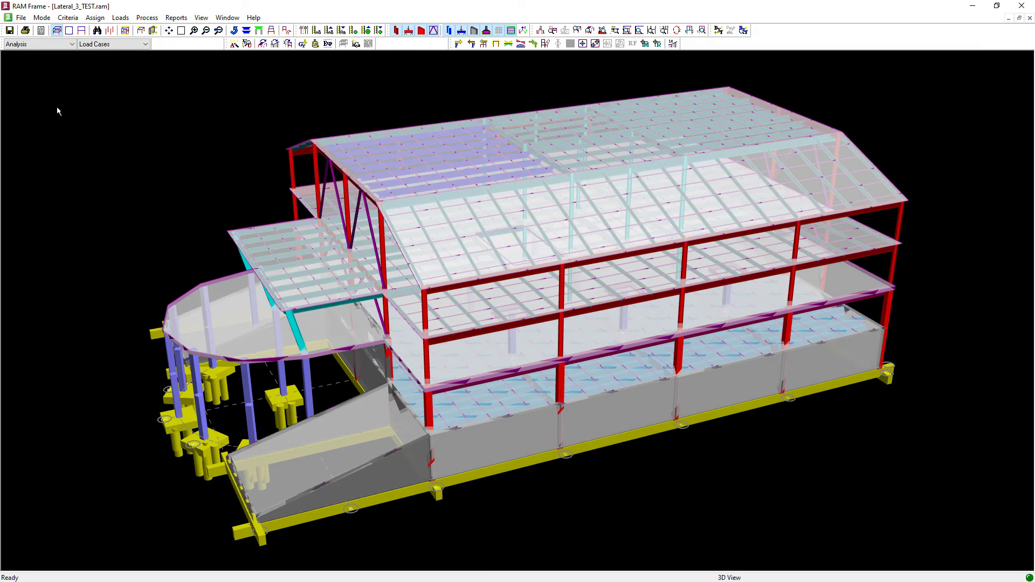